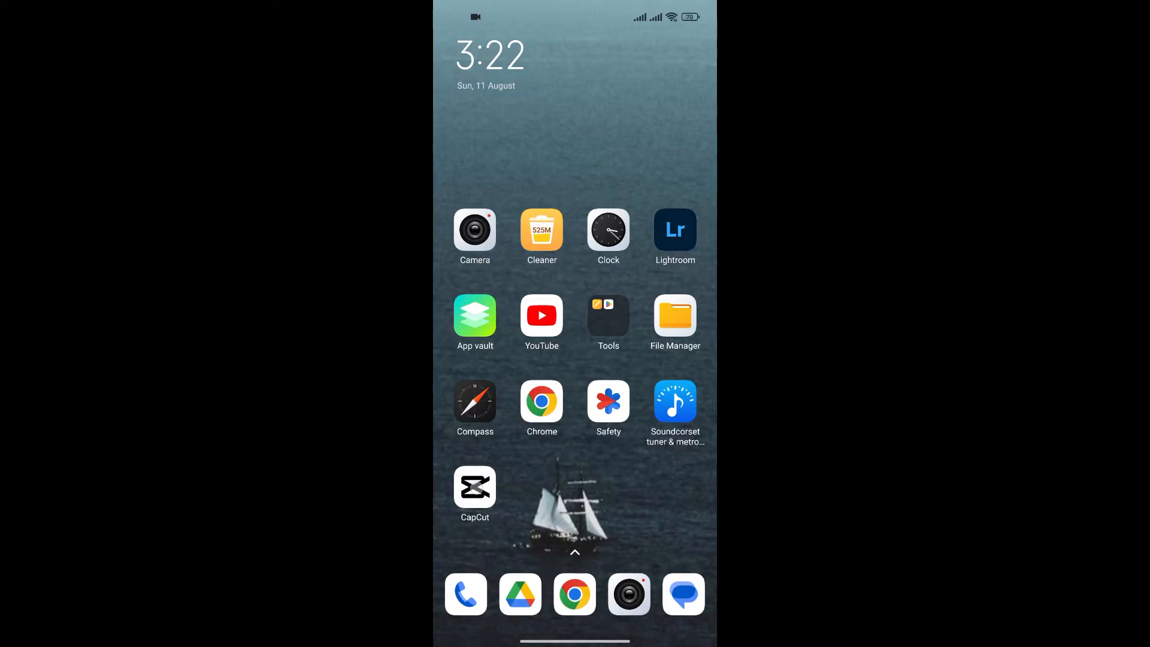
Step: Launch CapCut from the Android home screen to reach the vertical clip project
left_click(474, 489)
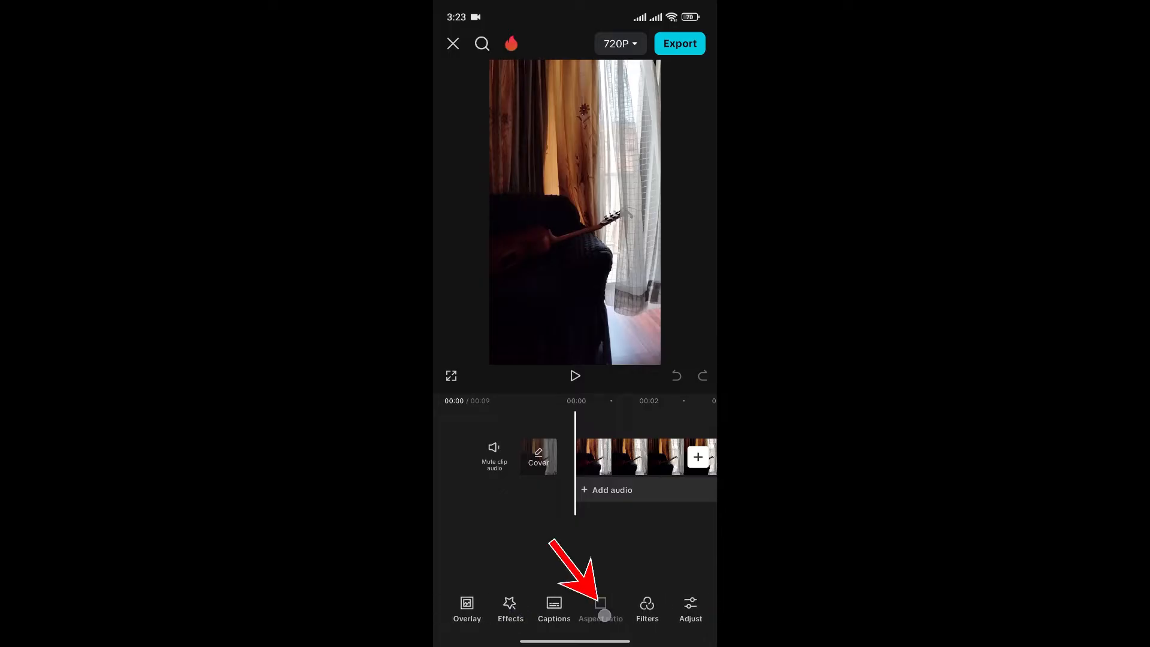
Step: Set the project aspect ratio to 16:9 and confirm it
left_click(600, 608)
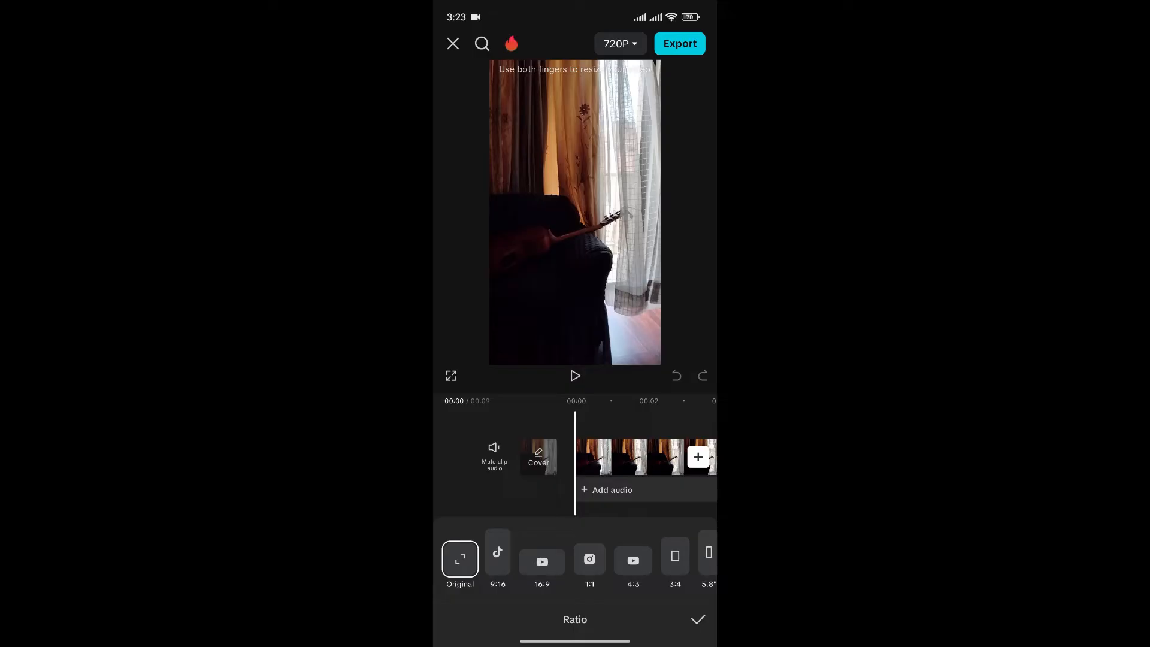
left_click(541, 561)
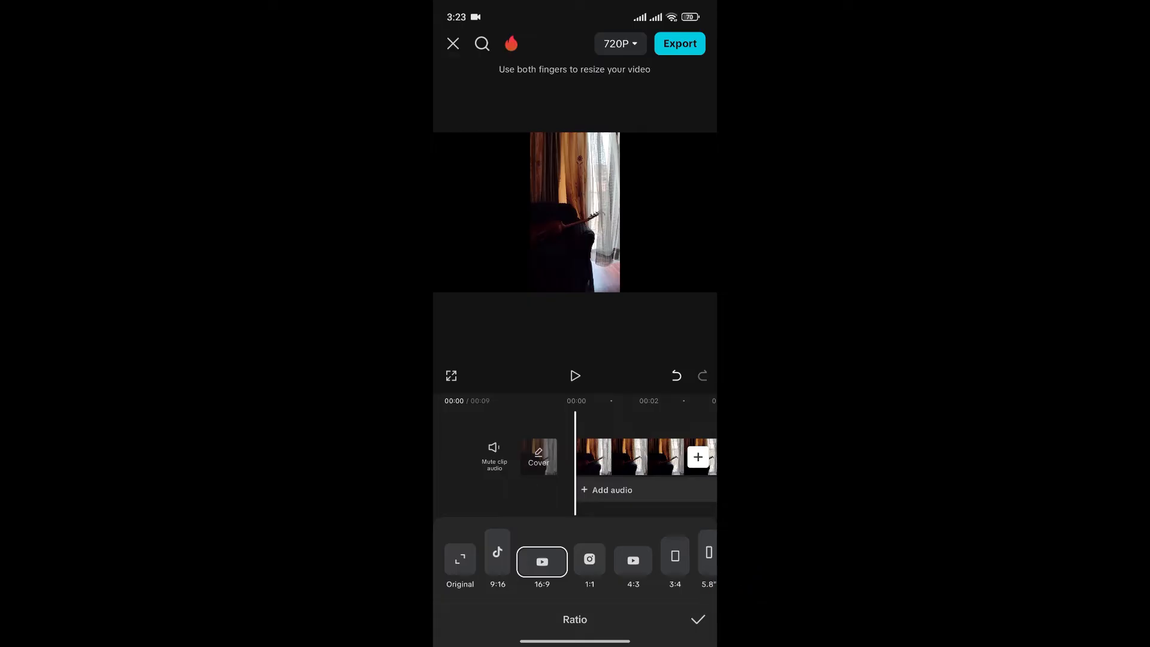
left_click(696, 618)
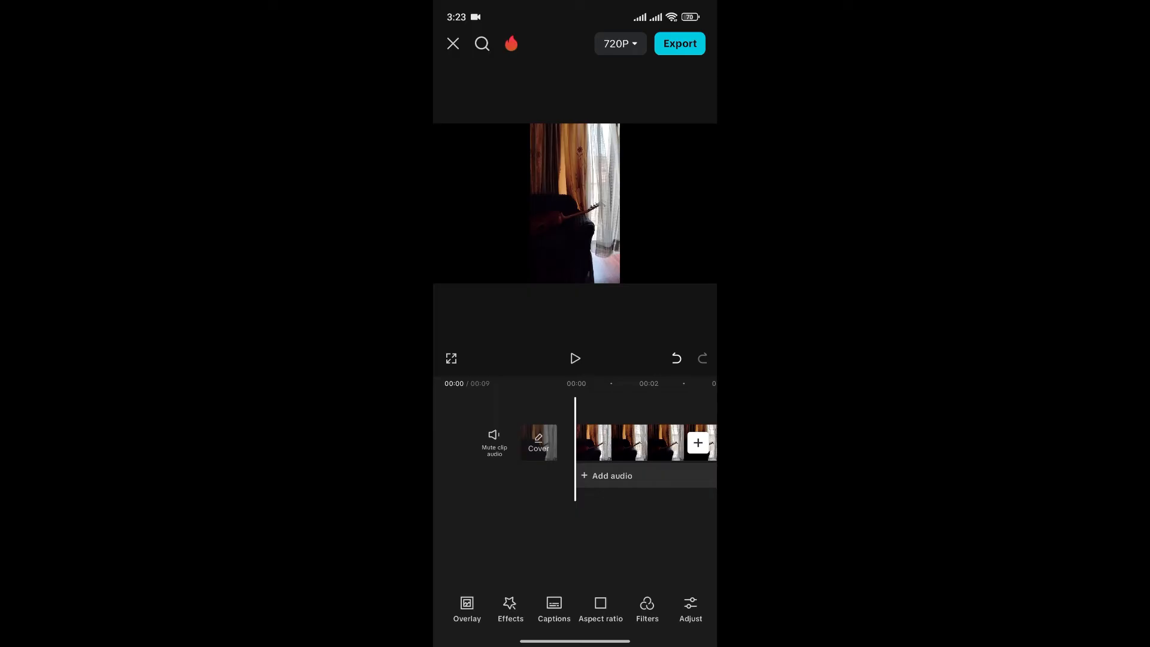
Step: Scale the vertical clip down in the preview, leaving black space on every side
left_click(628, 443)
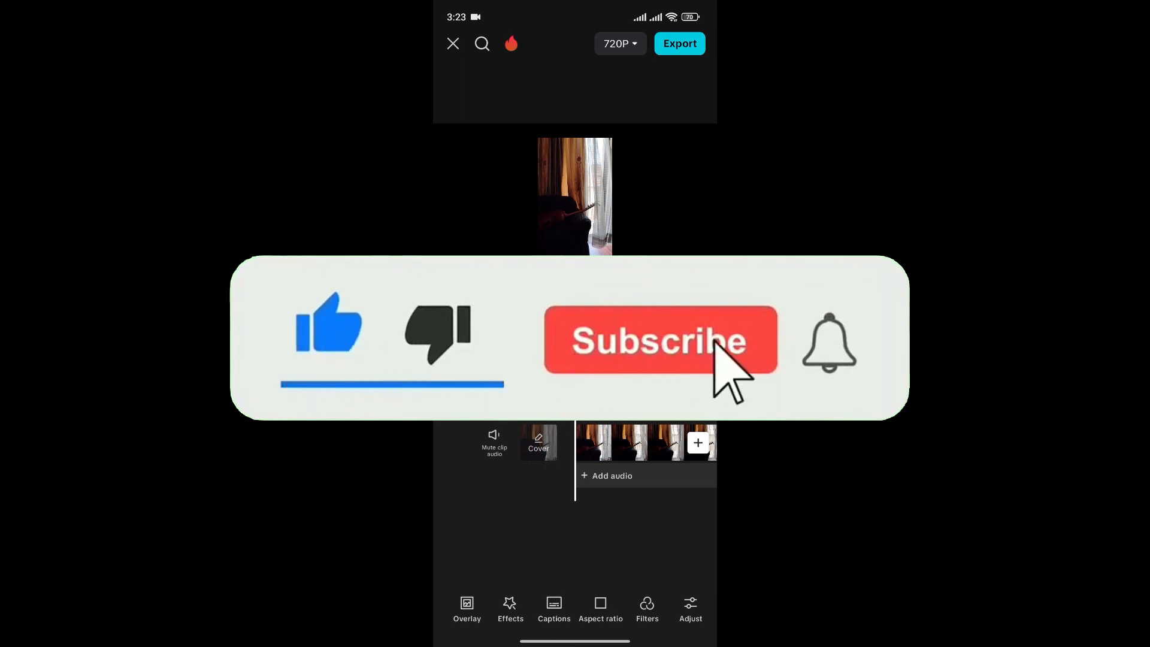
left_click(657, 339)
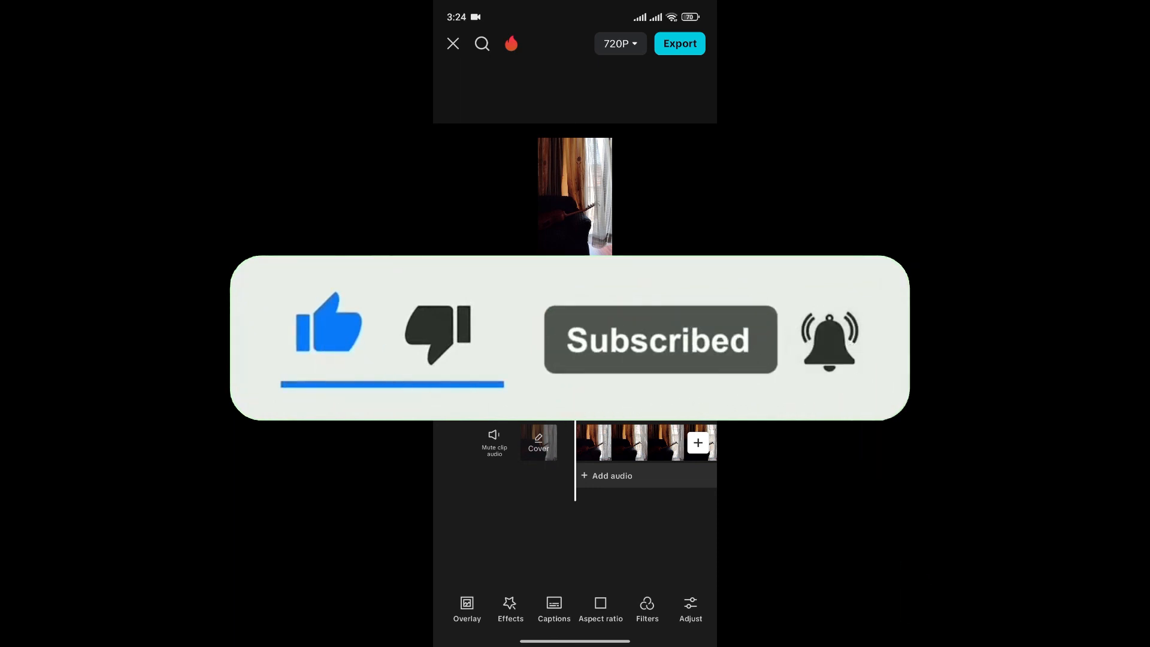